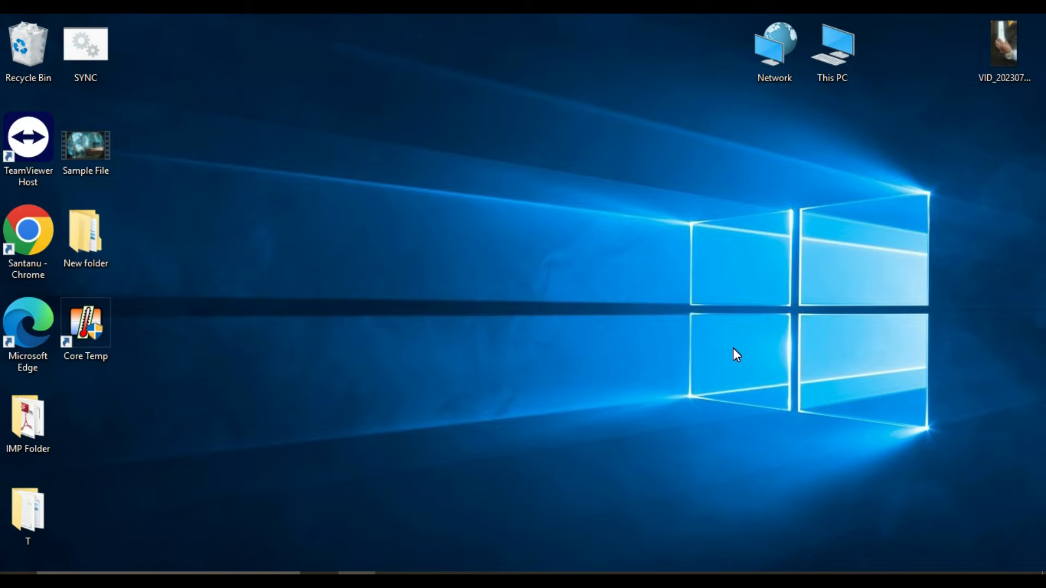
{"action": "mouse_move", "coordinate": [530, 354]}
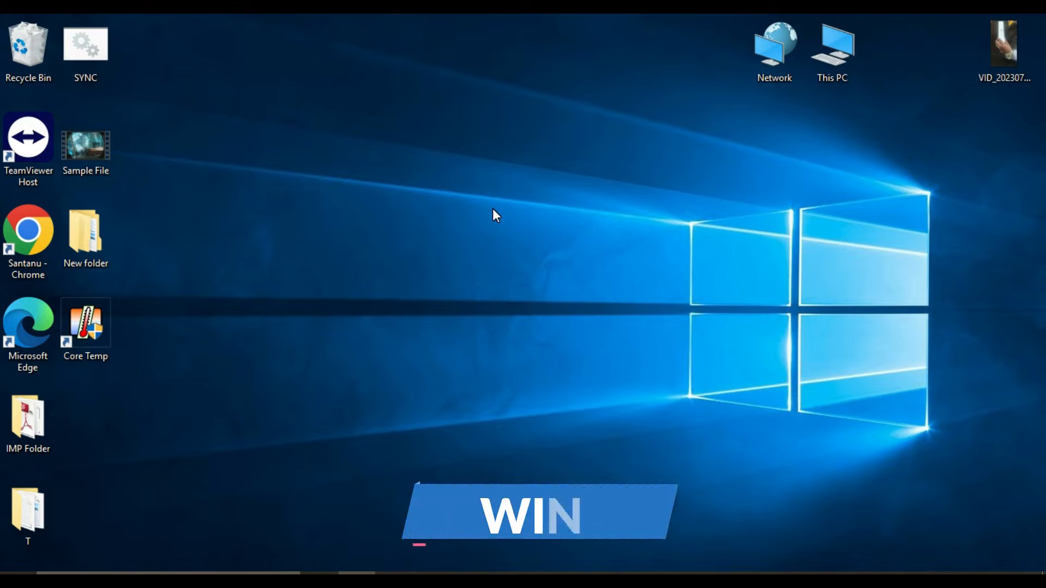
Search This PC for 'My photo' and open the My Photo n folder on drive E:.
{"action": "key", "text": "Win+E"}
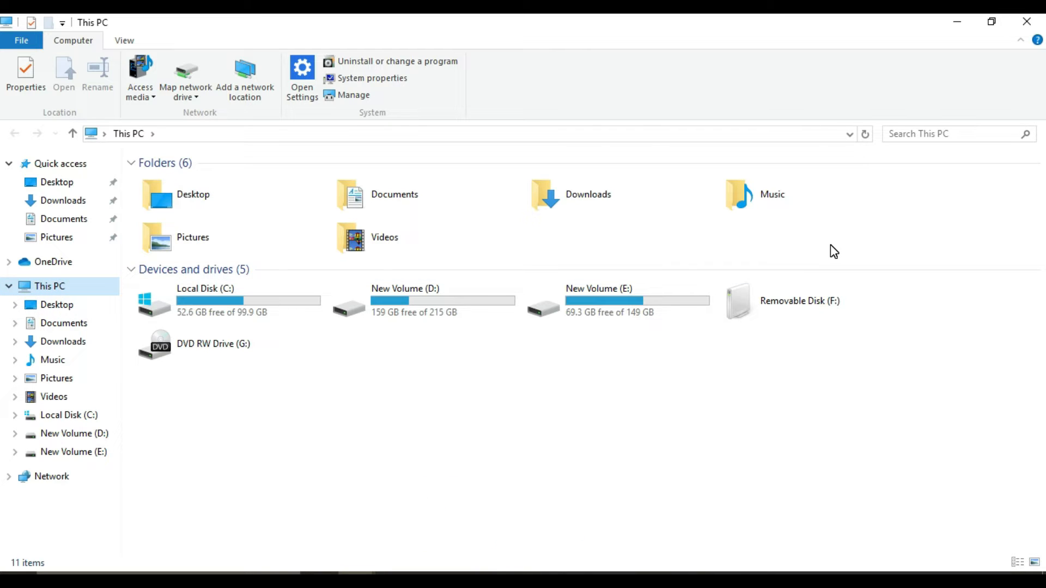
{"action": "mouse_move", "coordinate": [935, 225]}
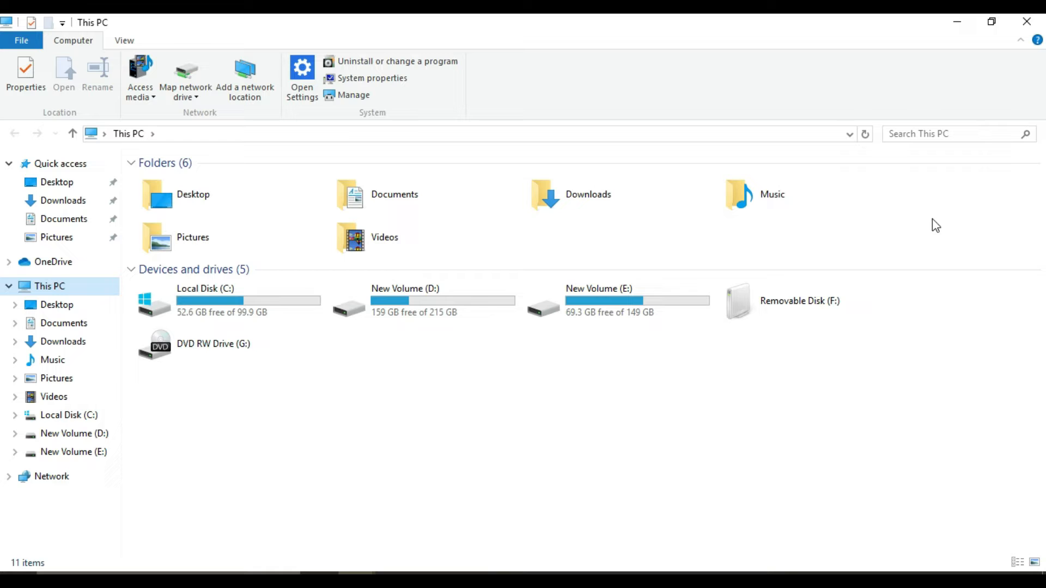
{"action": "left_click", "coordinate": [947, 133]}
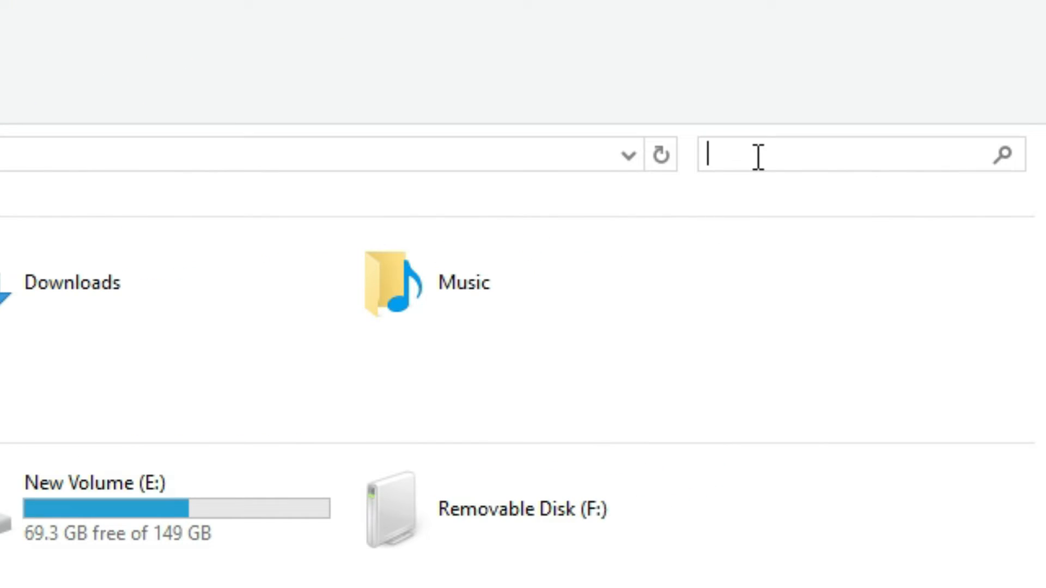
{"action": "type", "text": "My photo"}
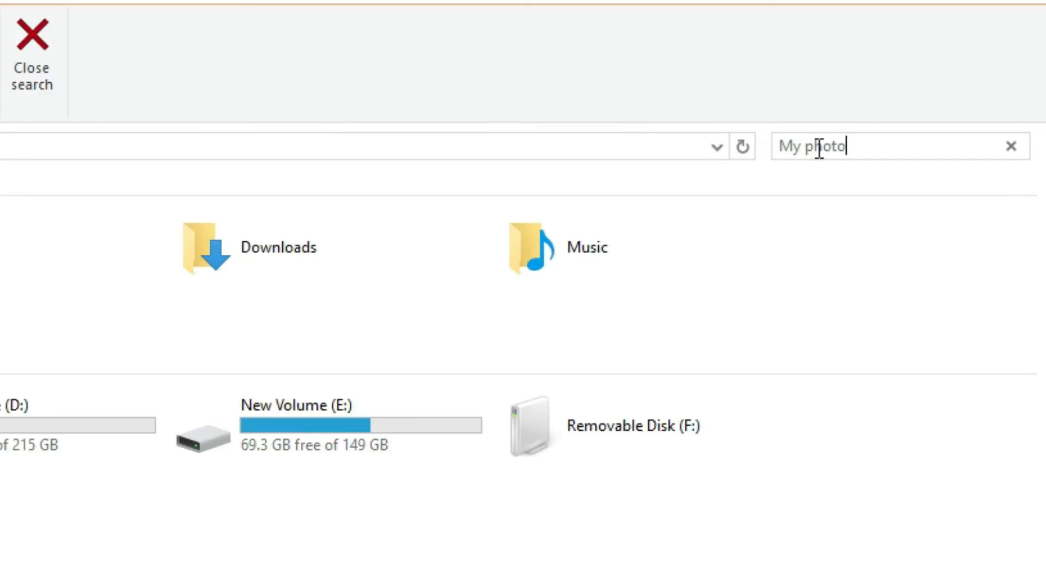
{"action": "key", "text": "Enter"}
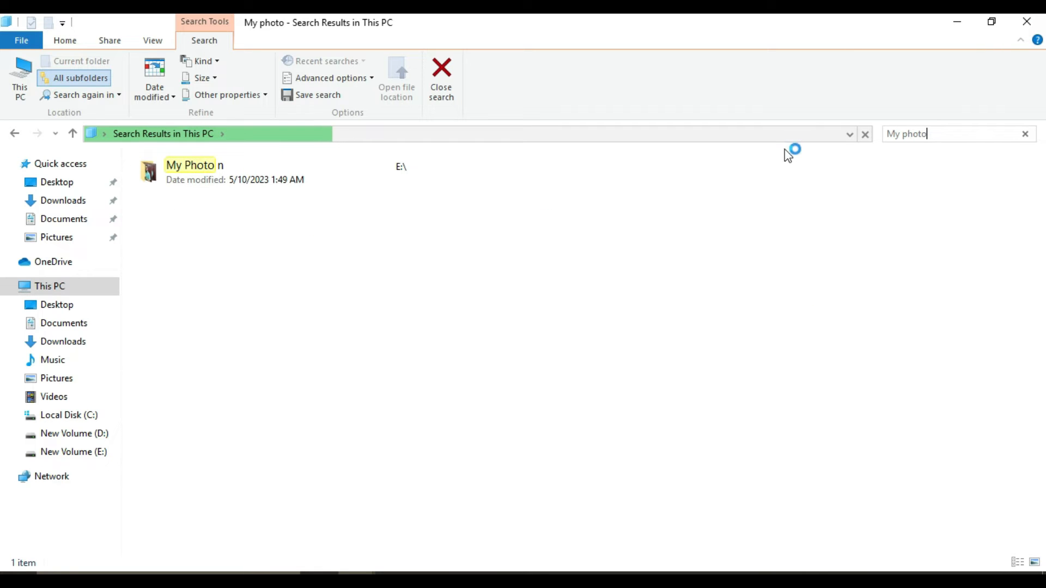
{"action": "left_click", "coordinate": [190, 171]}
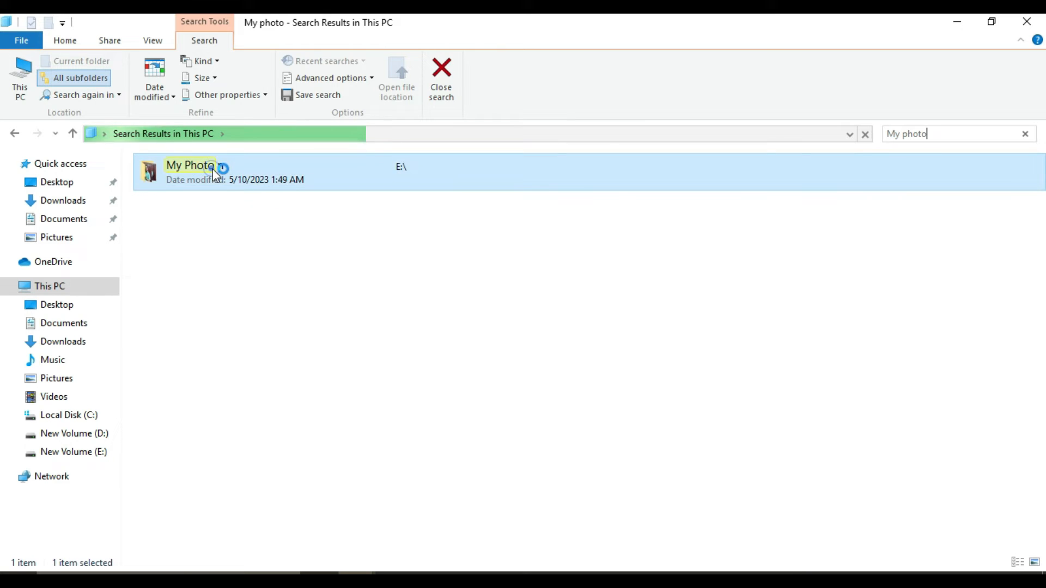
{"action": "double_click", "coordinate": [190, 165]}
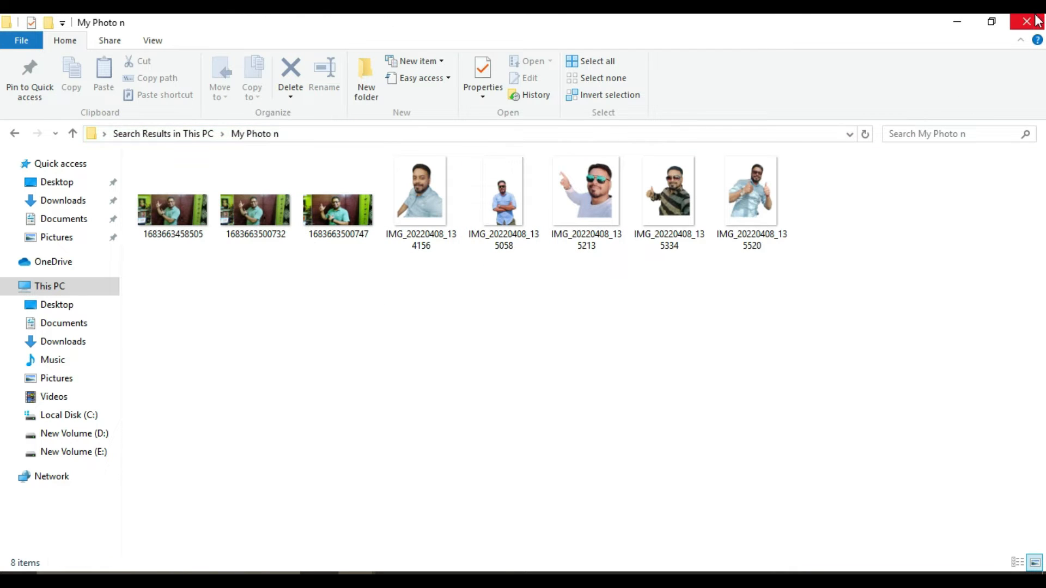
Close the My Photo n folder window, leaving the desktop showing.
{"action": "left_click", "coordinate": [1027, 21]}
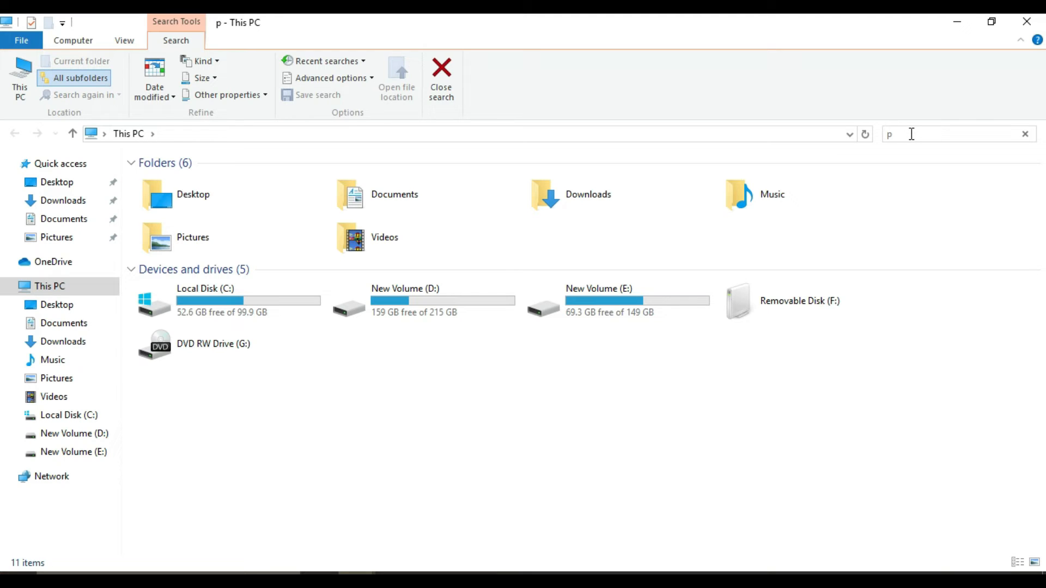
{"action": "type", "text": "redato"}
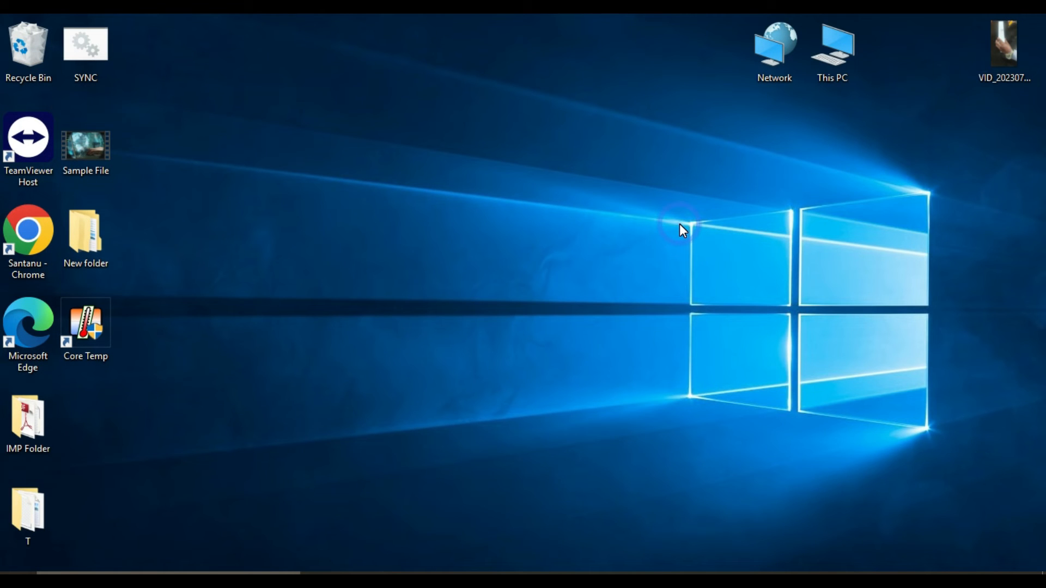
Open This PC and enable File contents in the advanced search options.
{"action": "double_click", "coordinate": [832, 44]}
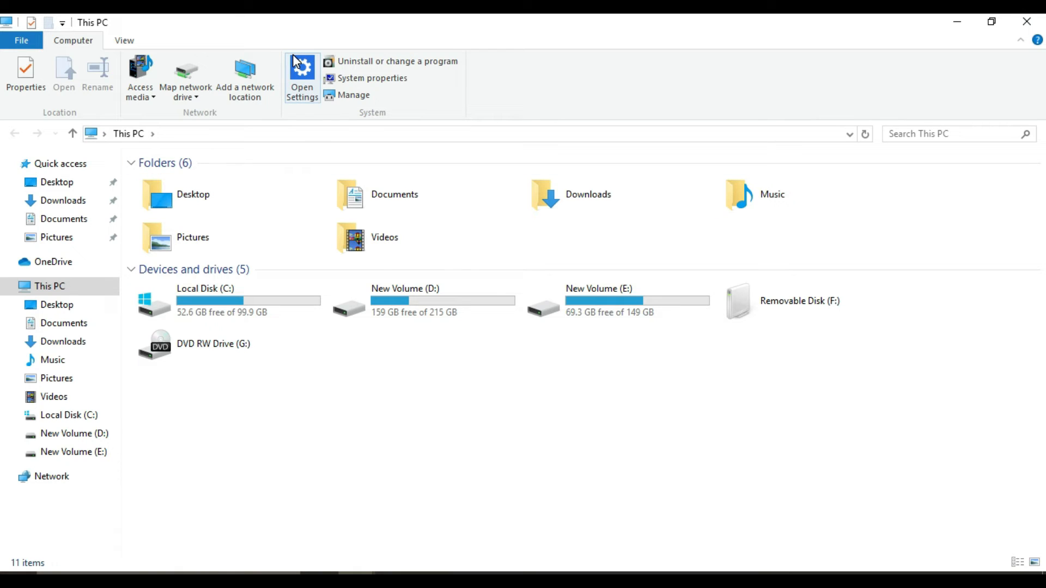
{"action": "mouse_move", "coordinate": [207, 25]}
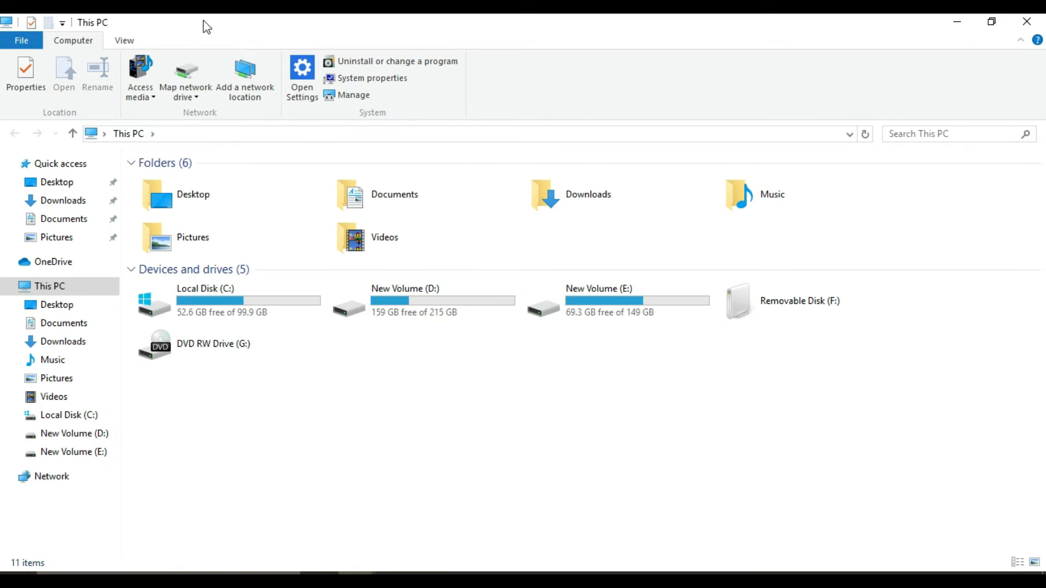
{"action": "mouse_move", "coordinate": [832, 152]}
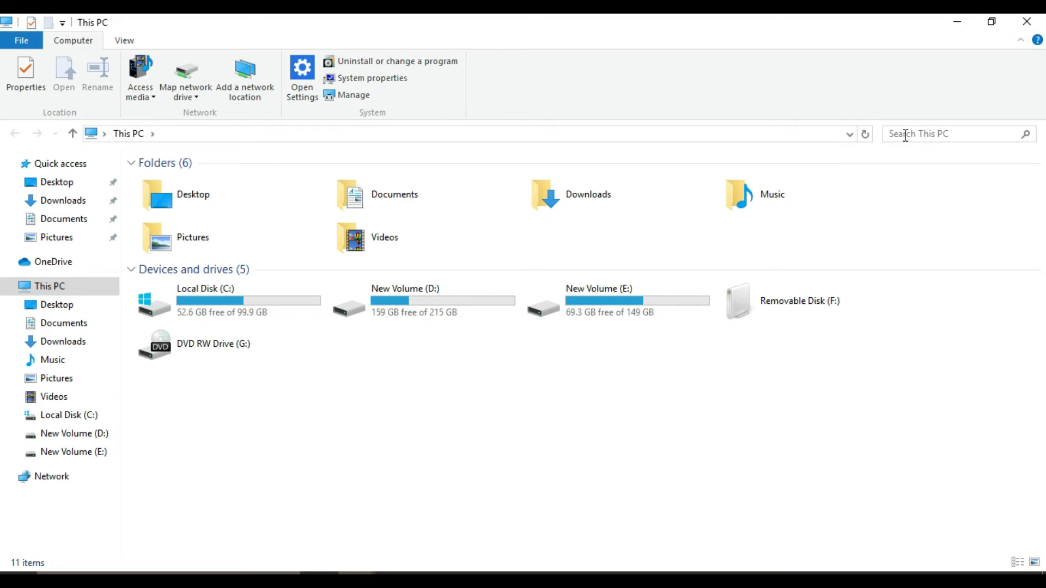
{"action": "left_click", "coordinate": [934, 133]}
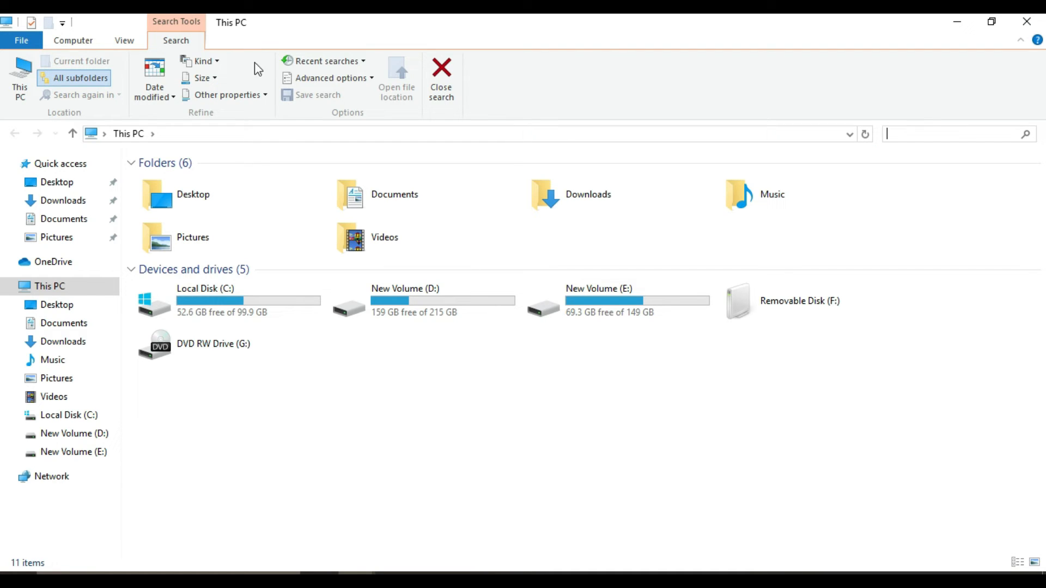
{"action": "mouse_move", "coordinate": [326, 78]}
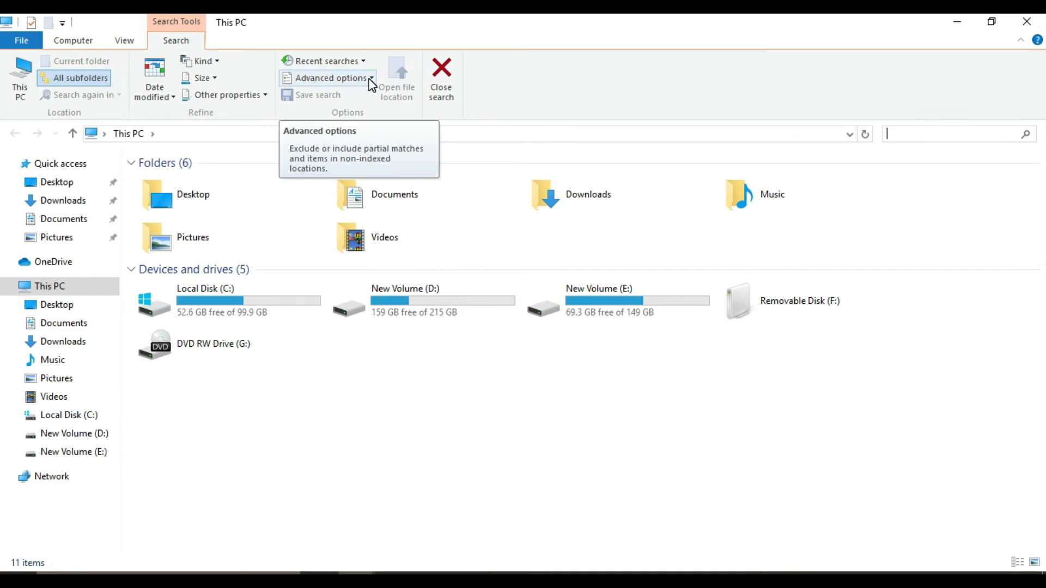
{"action": "left_click", "coordinate": [327, 77]}
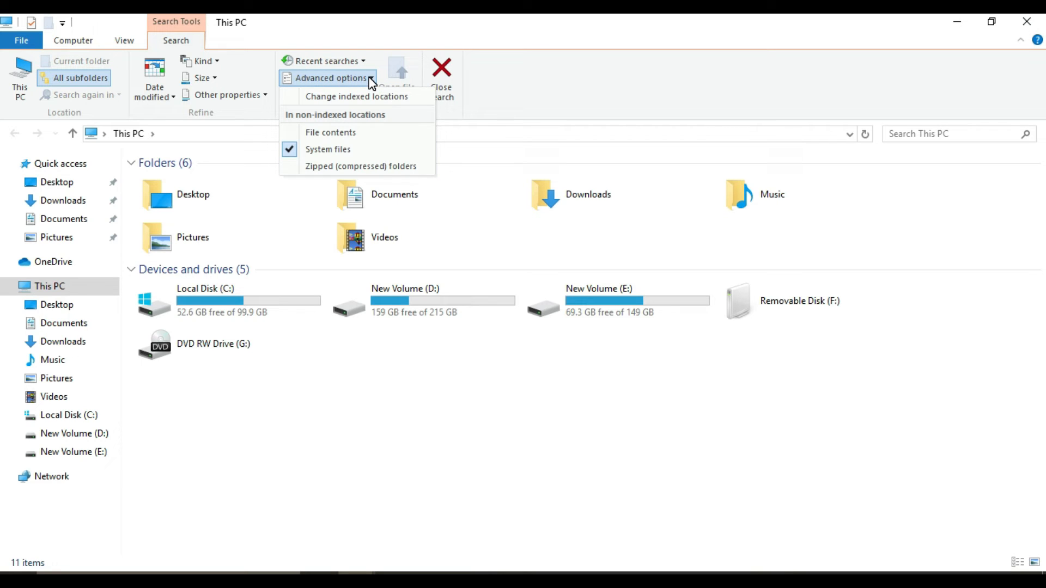
{"action": "mouse_move", "coordinate": [339, 158]}
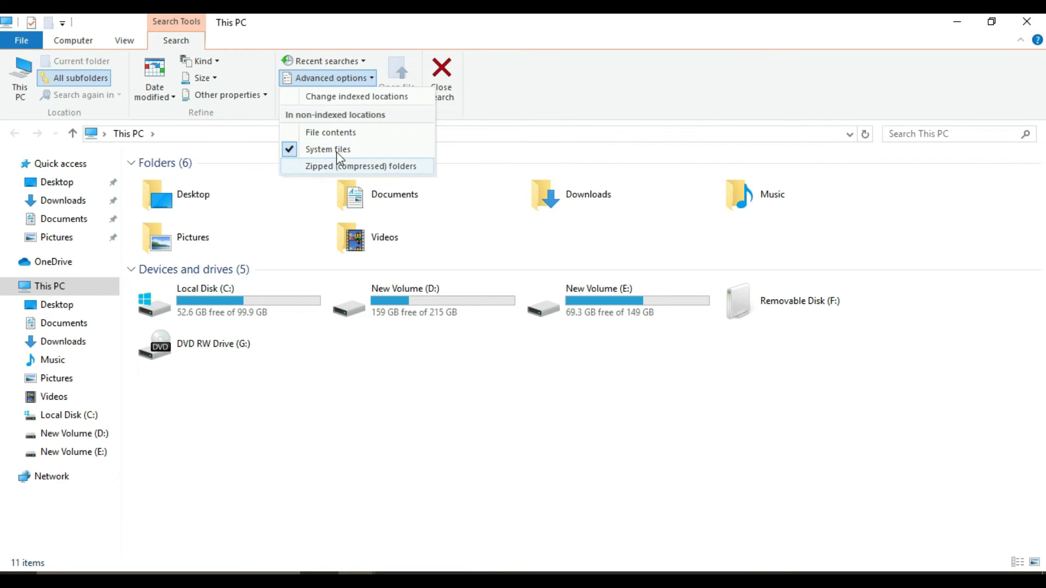
{"action": "mouse_move", "coordinate": [330, 132]}
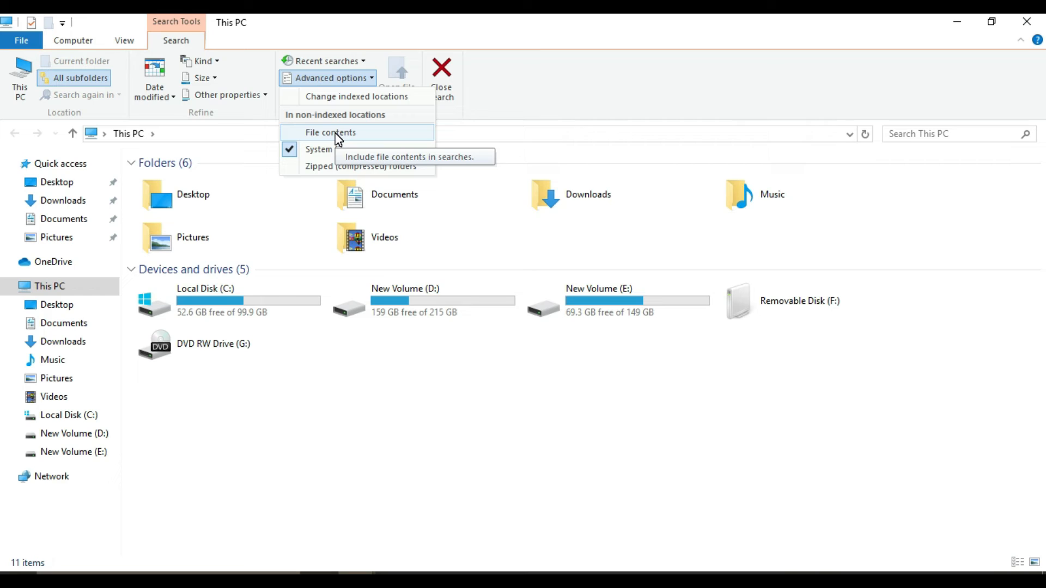
{"action": "left_click", "coordinate": [330, 132]}
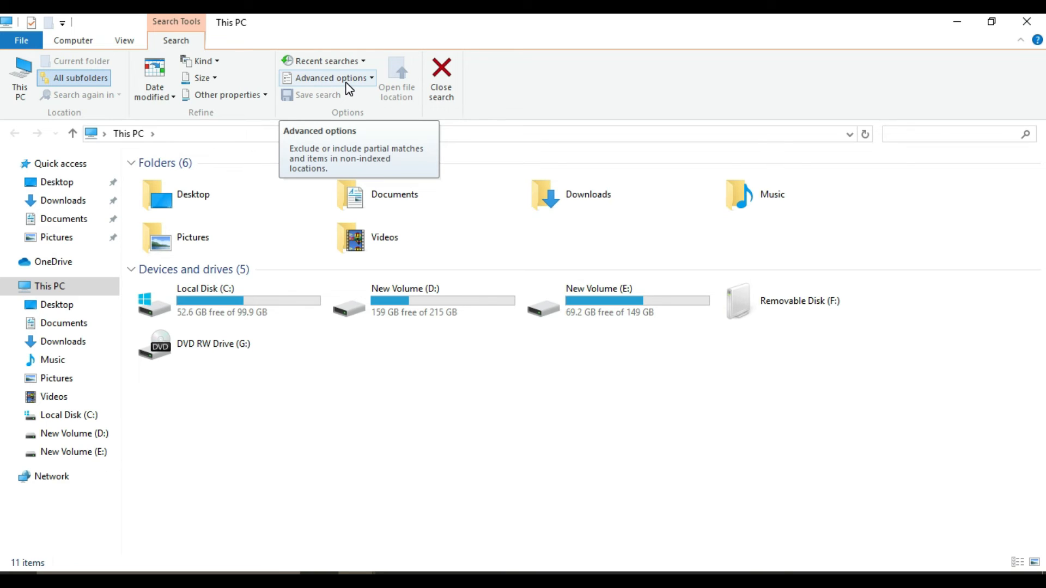
{"action": "mouse_move", "coordinate": [546, 109]}
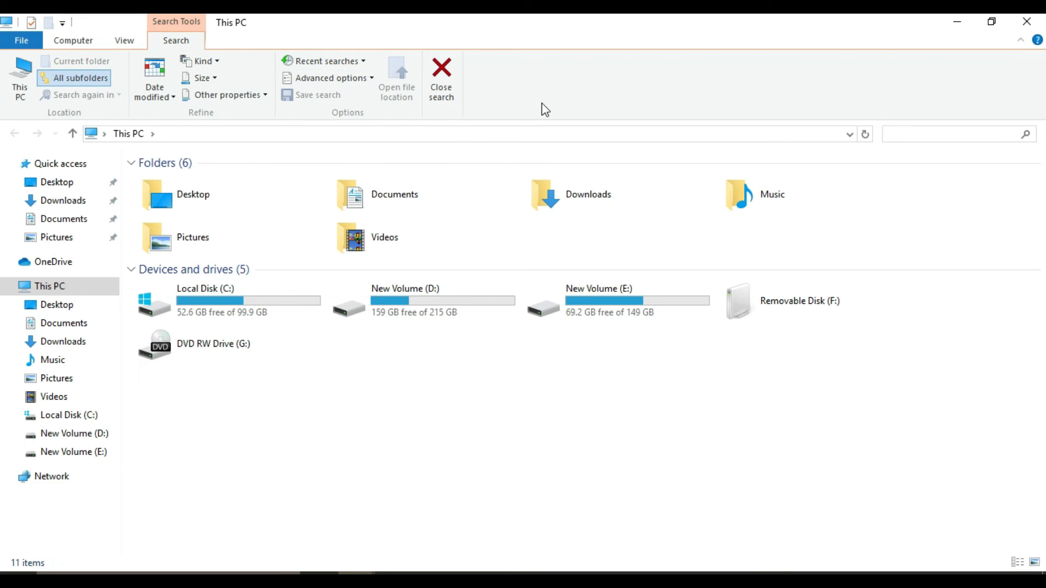
{"action": "mouse_move", "coordinate": [903, 148]}
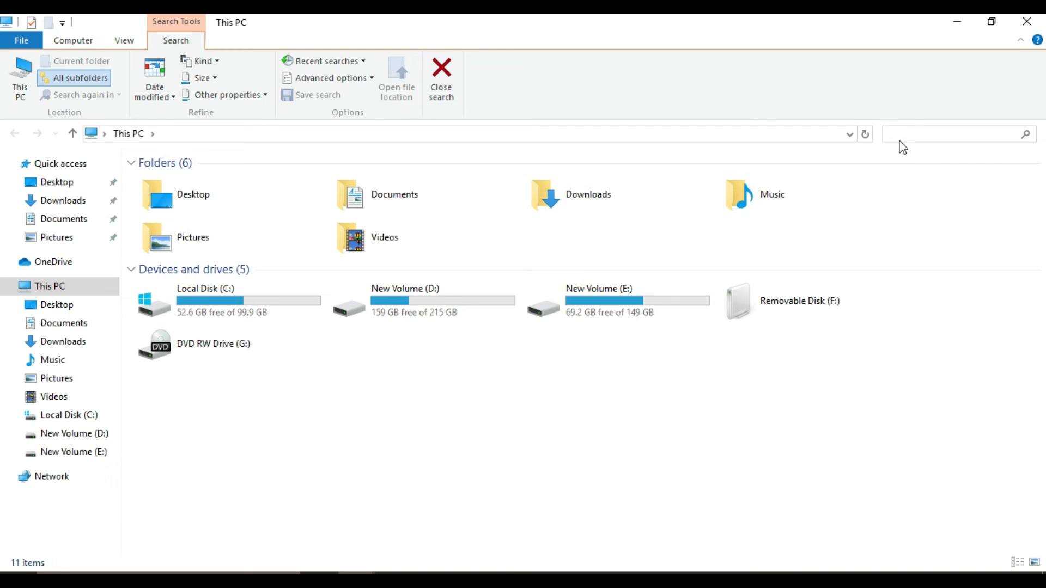
Rerun the 'predator' search on This PC and select the Word document found on E:.
{"action": "left_click", "coordinate": [954, 134]}
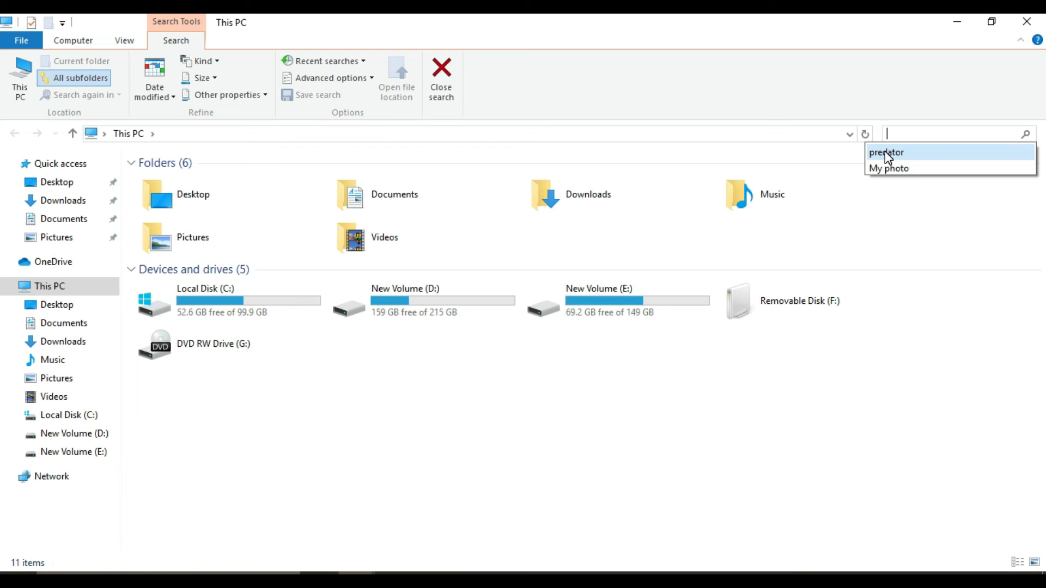
{"action": "left_click", "coordinate": [886, 152]}
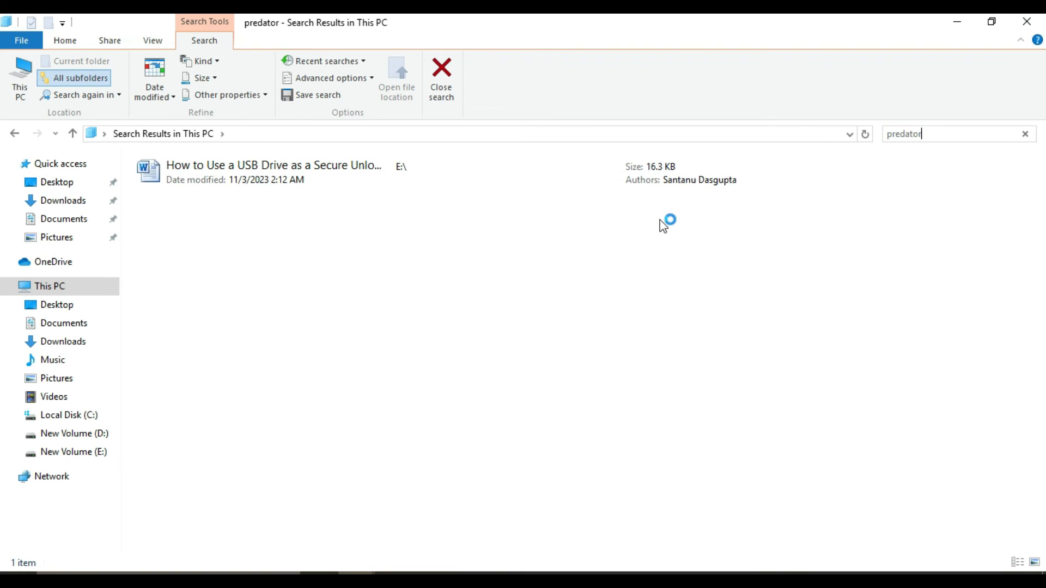
{"action": "left_click", "coordinate": [274, 172]}
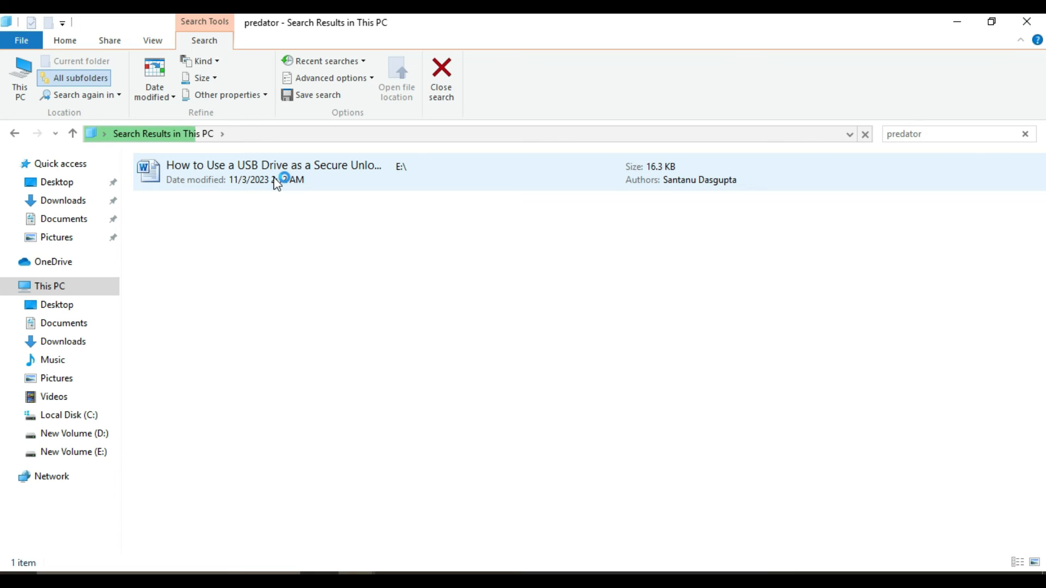
Open the found Word document maximized and highlight the word 'Predator'.
{"action": "left_click", "coordinate": [273, 172]}
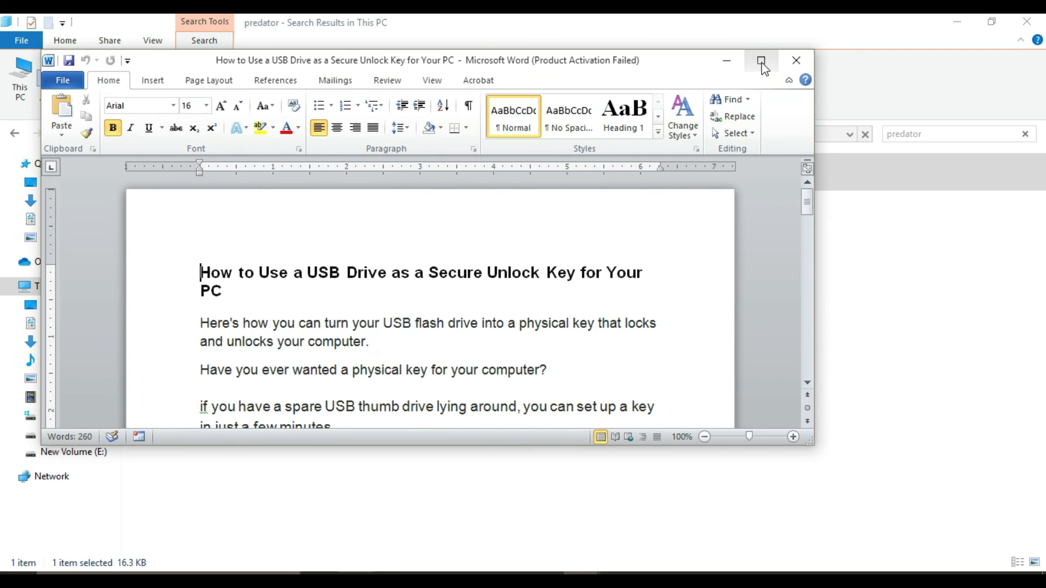
{"action": "left_click", "coordinate": [761, 60]}
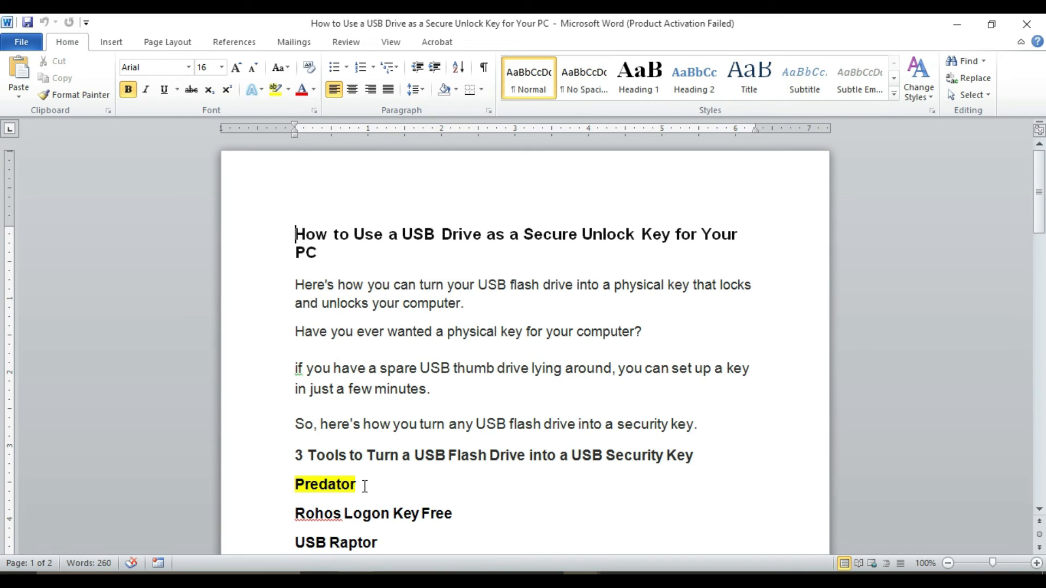
{"action": "double_click", "coordinate": [324, 484]}
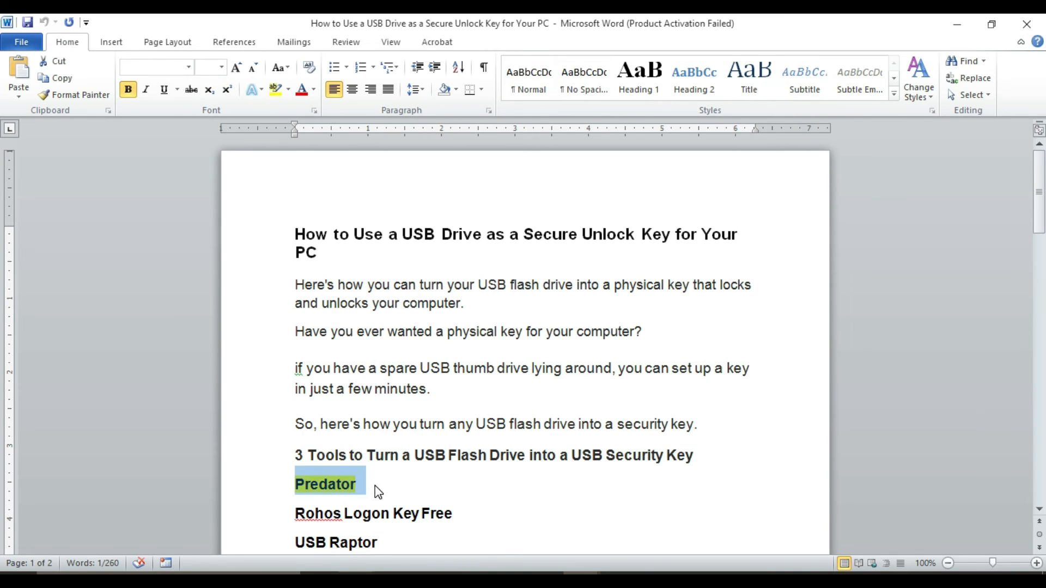